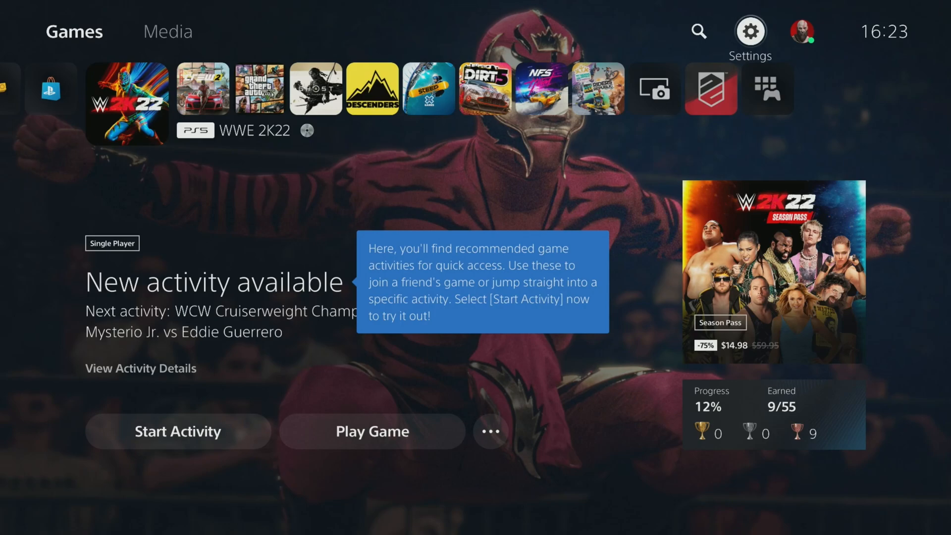
Step: Reach the System HDMI settings showing HDMI Device Link on and Enable HDCP off
{"action": "left_click", "coordinate": [750, 30]}
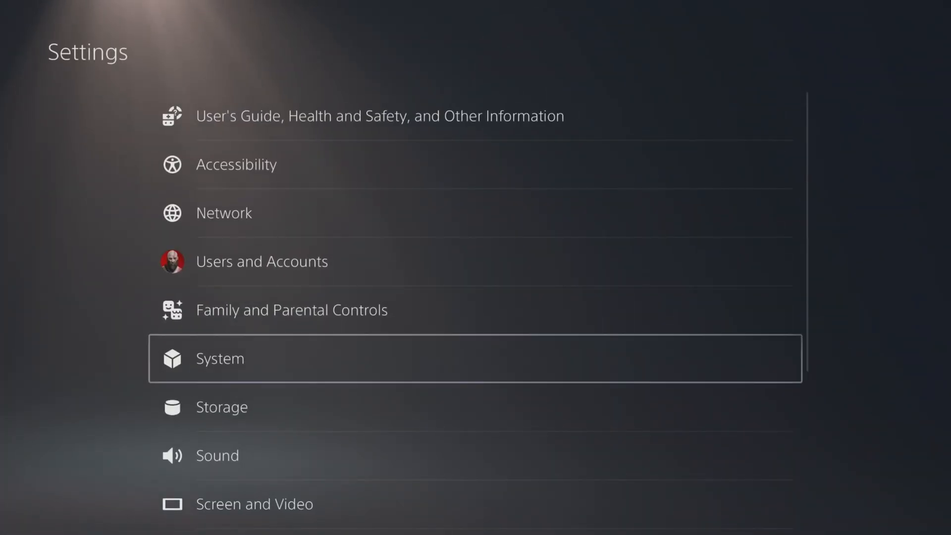
{"action": "left_click", "coordinate": [219, 358]}
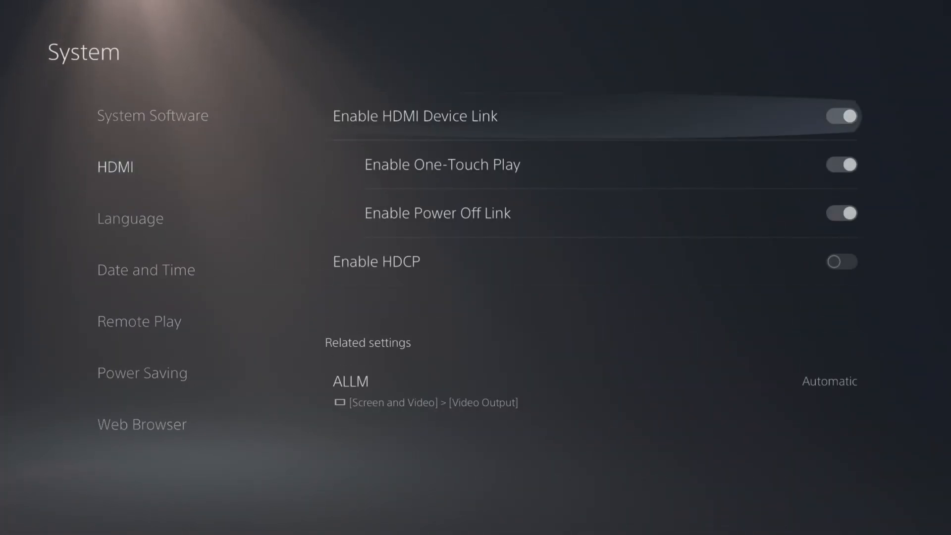